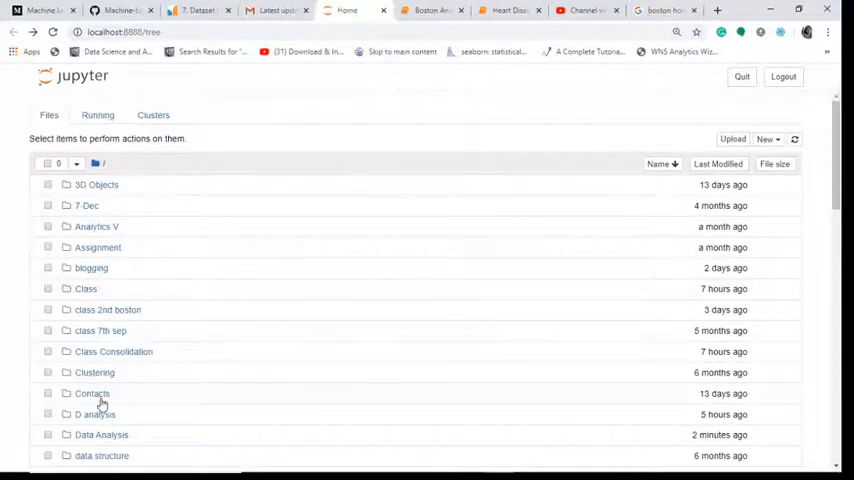
Open the Data Analysis folder from the Jupyter home file listing.
double_click(100, 434)
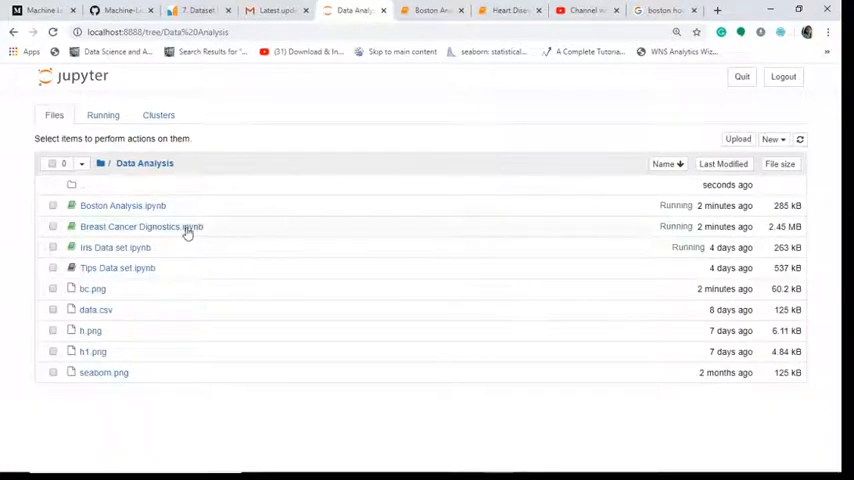
mouse_move(122, 204)
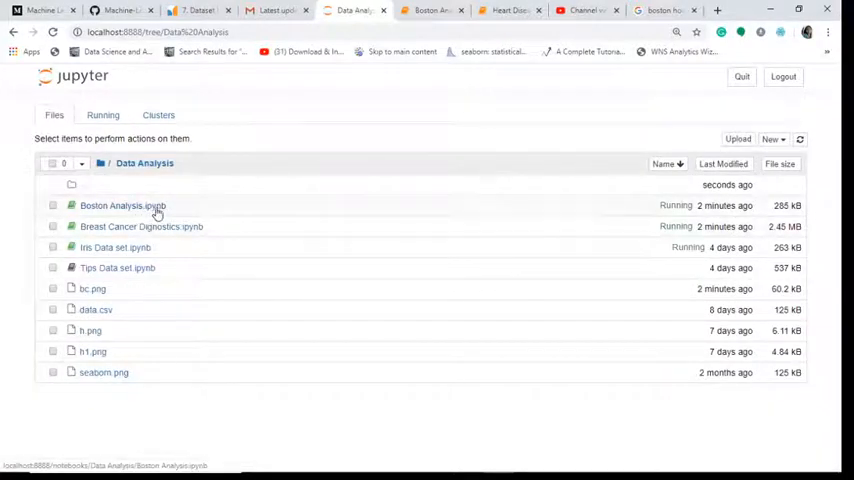
mouse_move(288, 288)
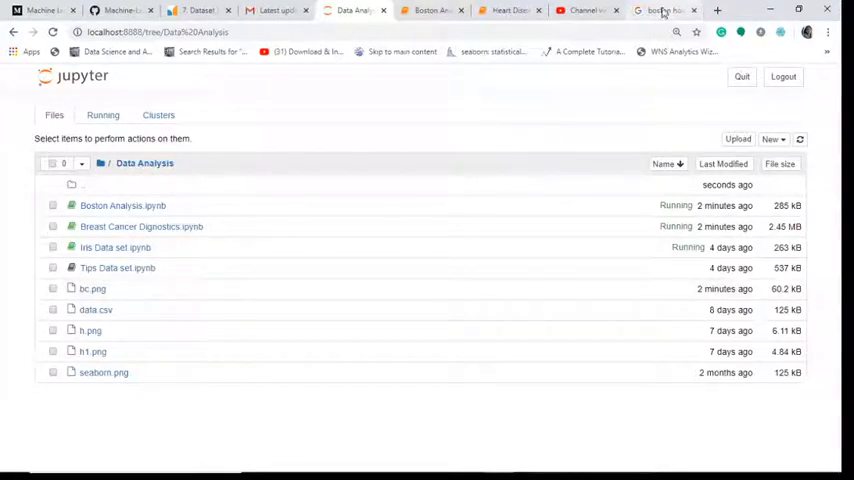
left_click(664, 10)
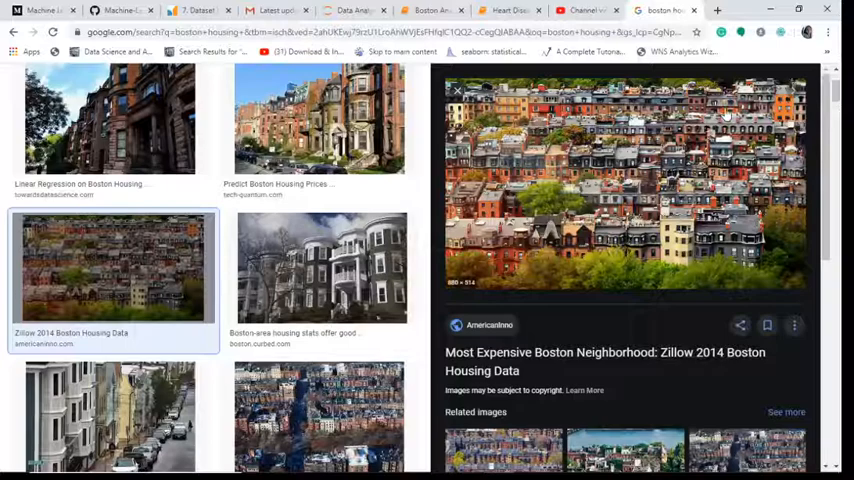
scroll("up", 3)
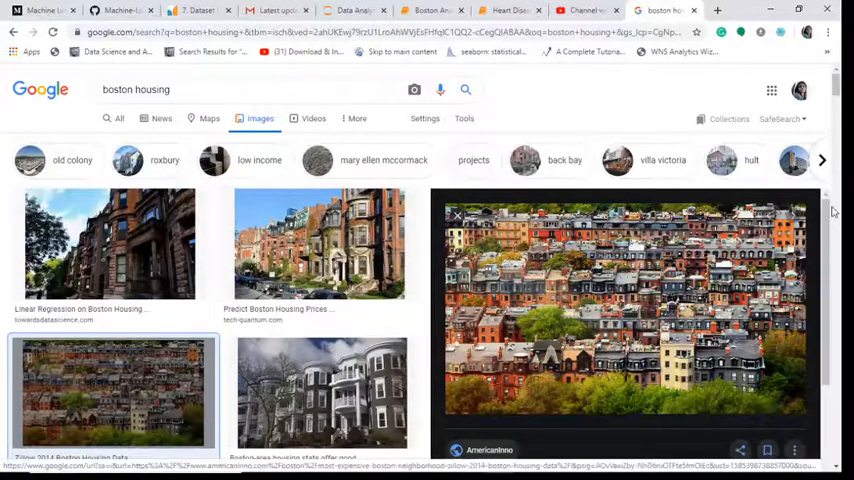
scroll("down", 3)
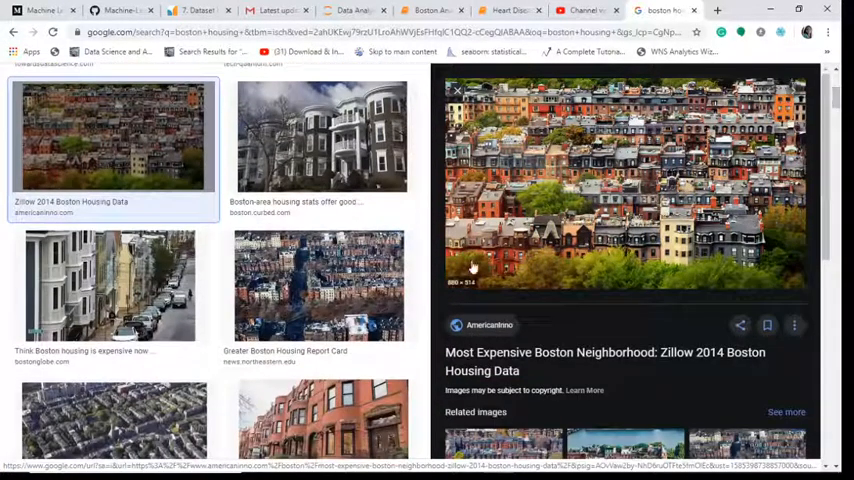
mouse_move(538, 204)
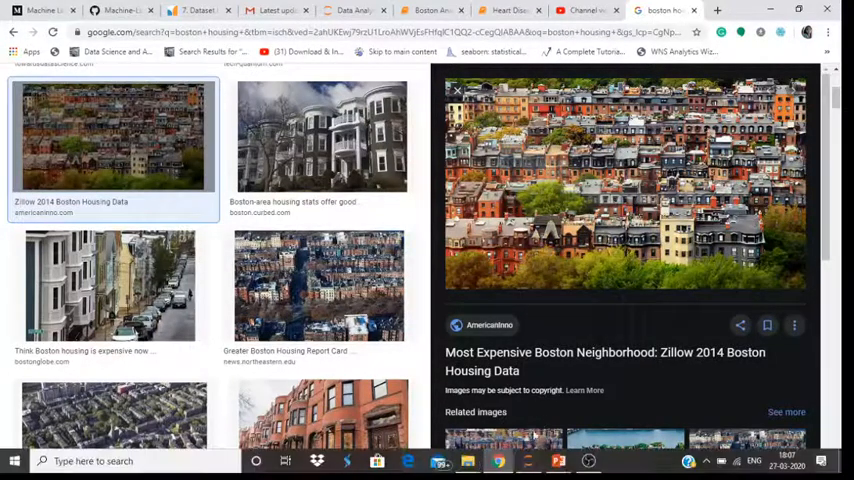
mouse_move(468, 460)
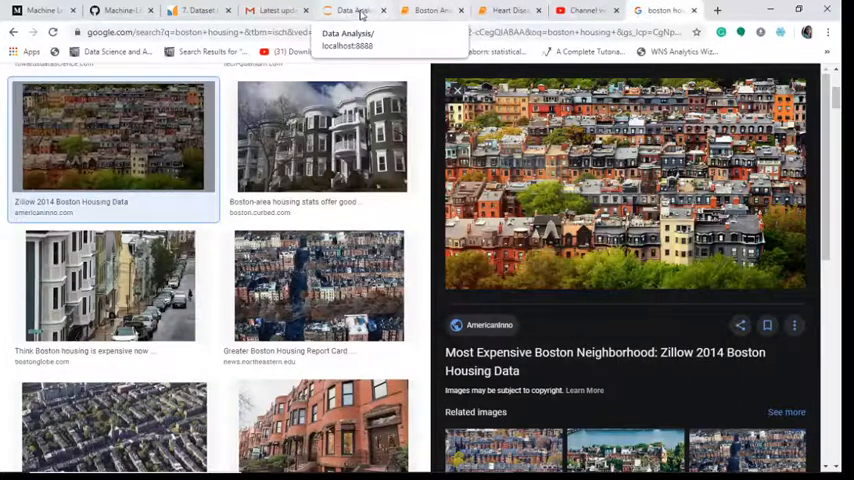
left_click(356, 12)
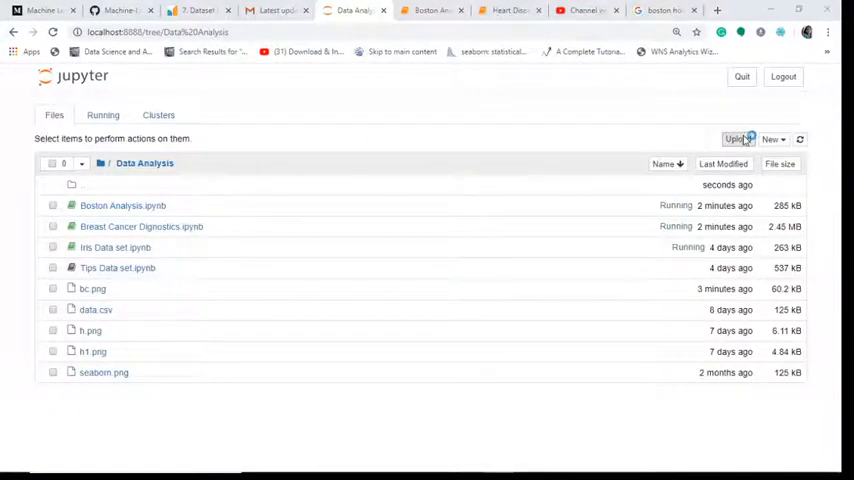
Upload the Boston housing photo from Downloads into the folder under the name boston.
left_click(738, 140)
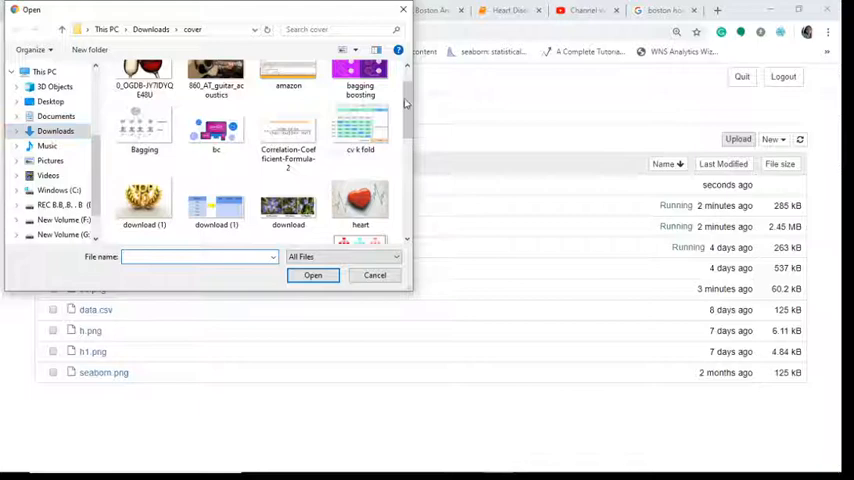
scroll("down", 3)
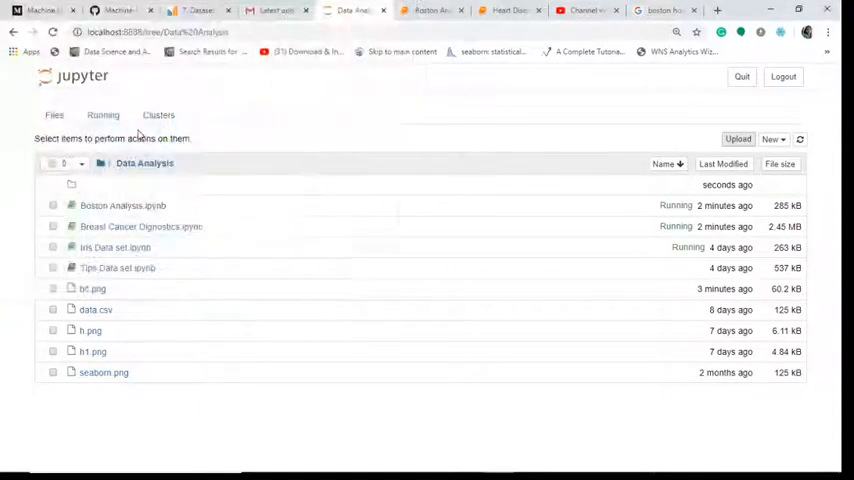
left_click(738, 140)
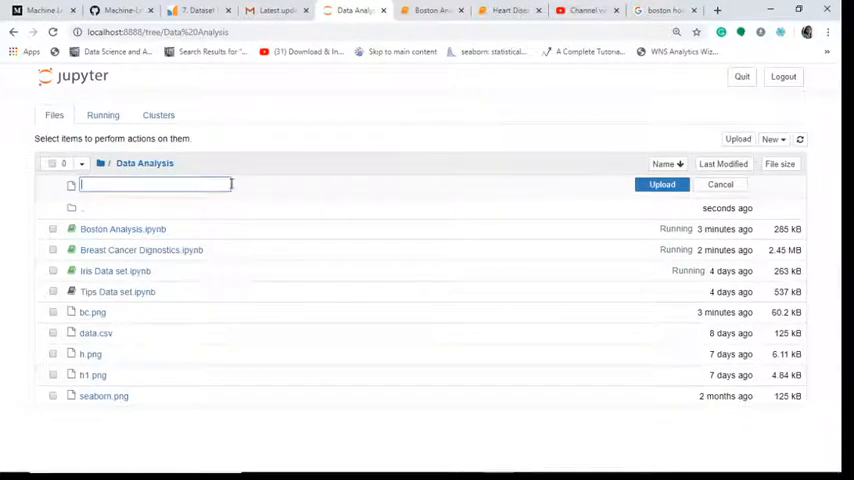
type("boston")
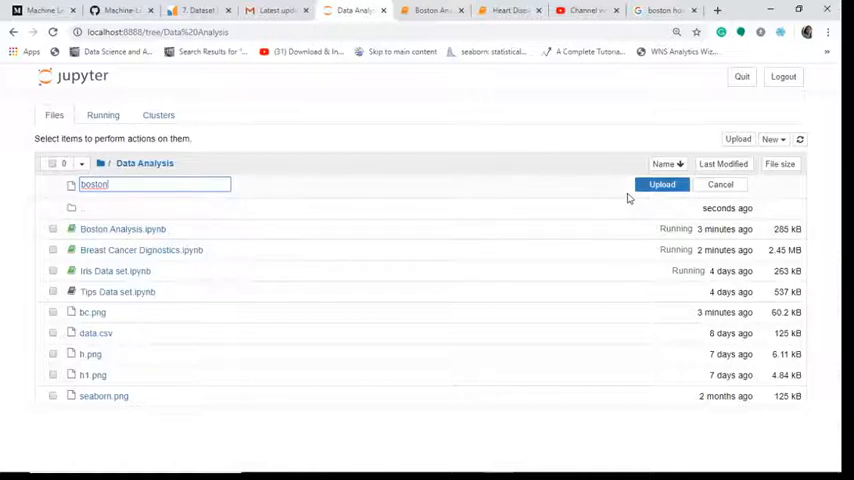
left_click(662, 184)
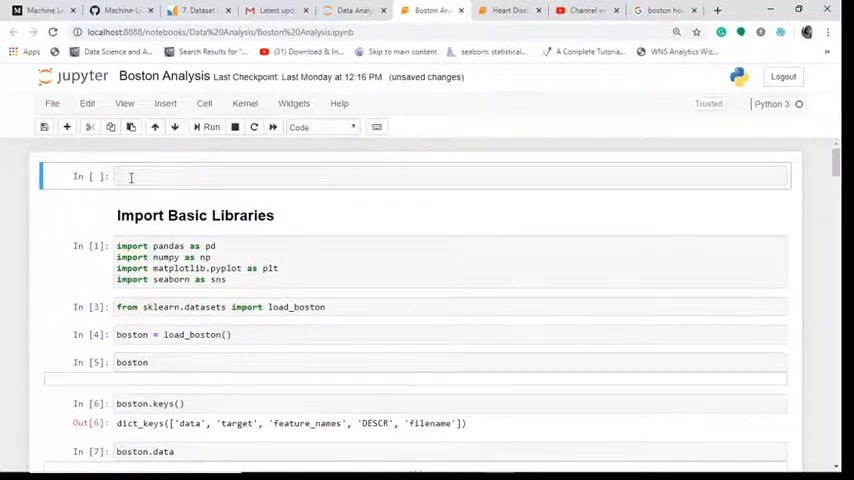
Write the first cell: from PIL import Image, img = Image.open('boston'), img.
left_click(180, 176)
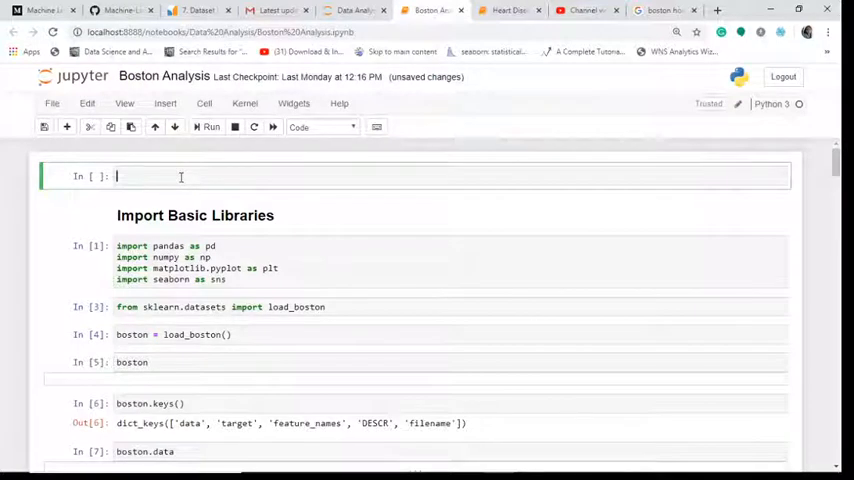
type("from PIL imp")
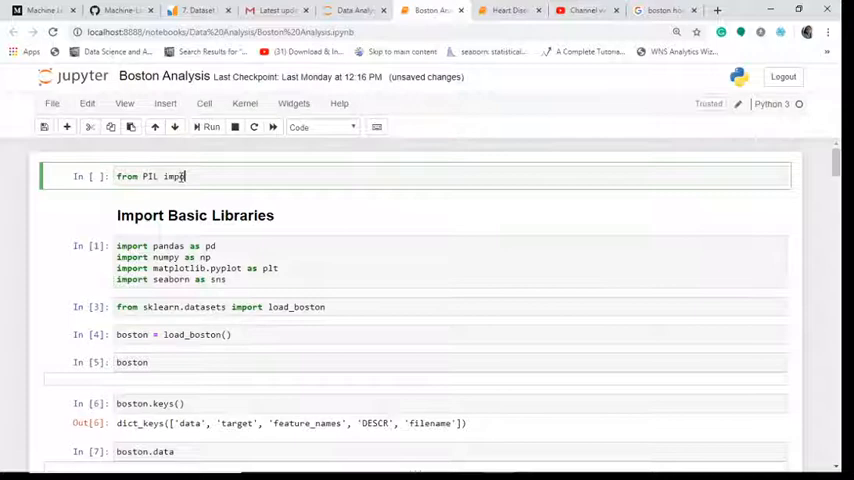
type("Imag")
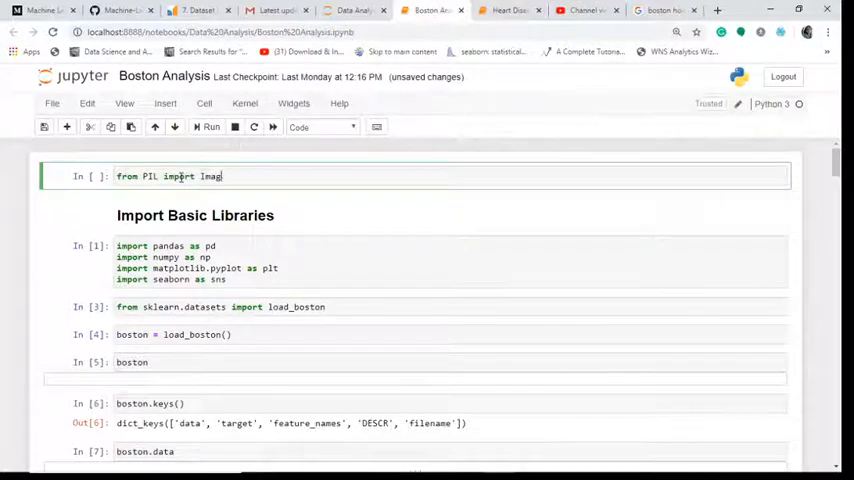
type("img = I")
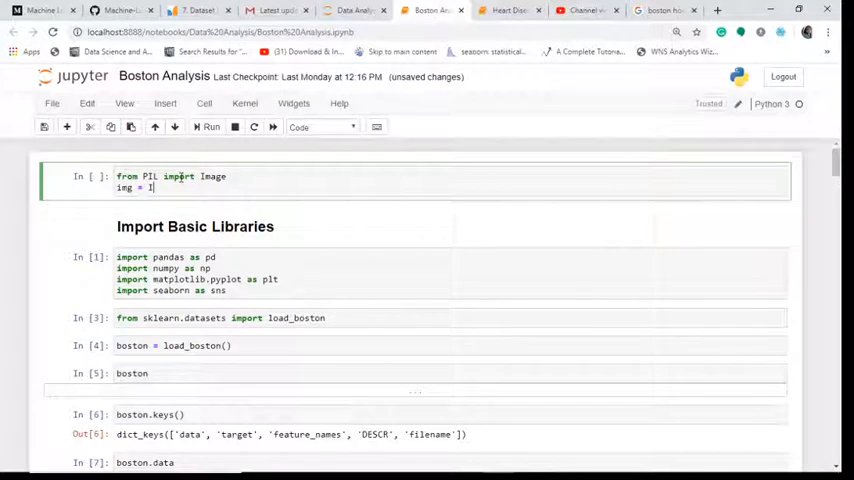
type("mage.open")
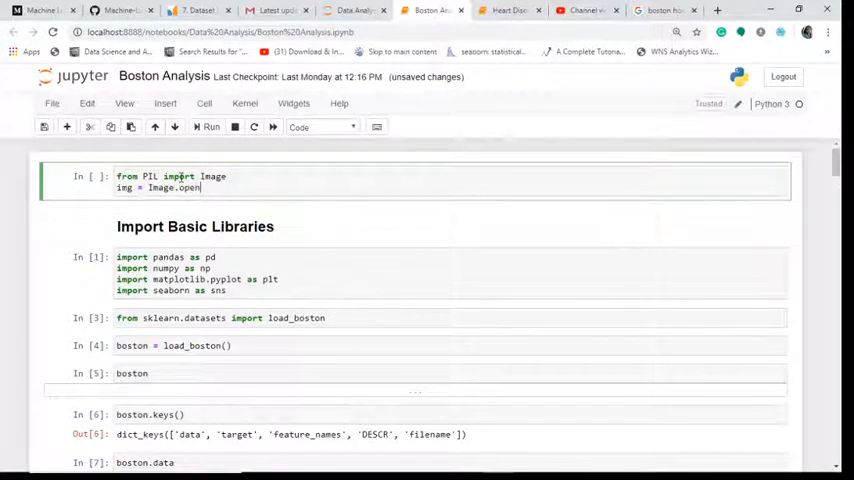
type("('')")
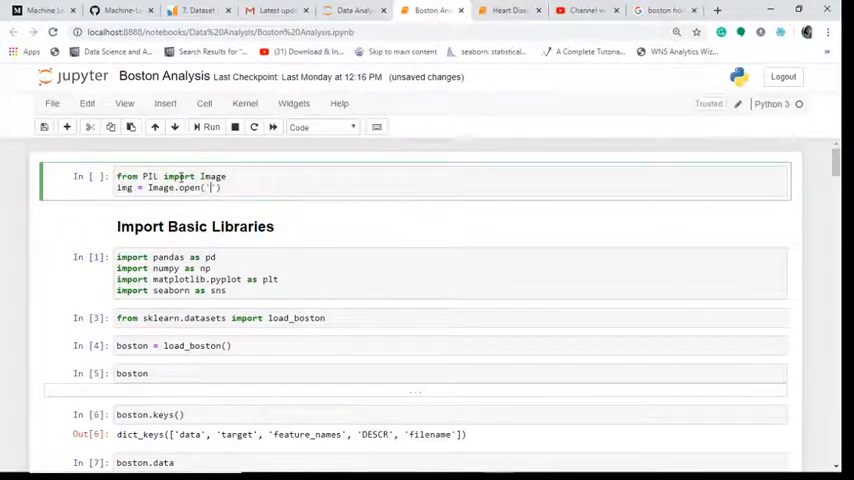
type("boston")
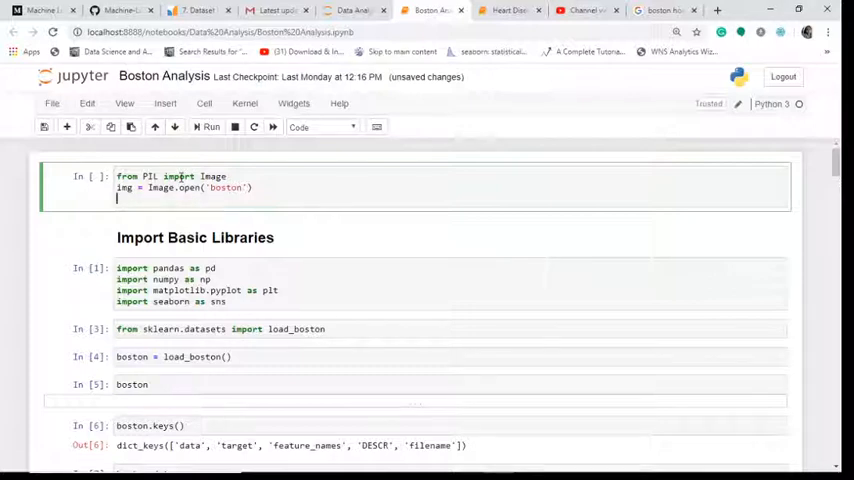
type("img")
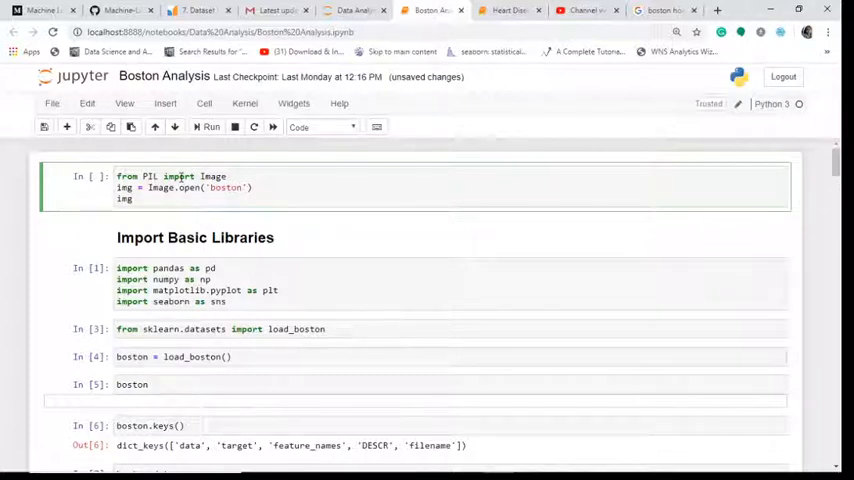
Run the cell to display the Boston houses photo and save the notebook.
left_click(210, 128)
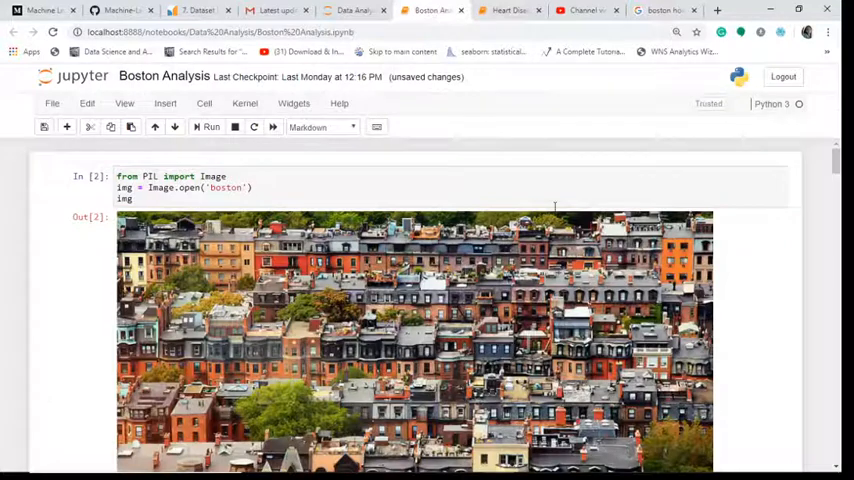
scroll("down", 3)
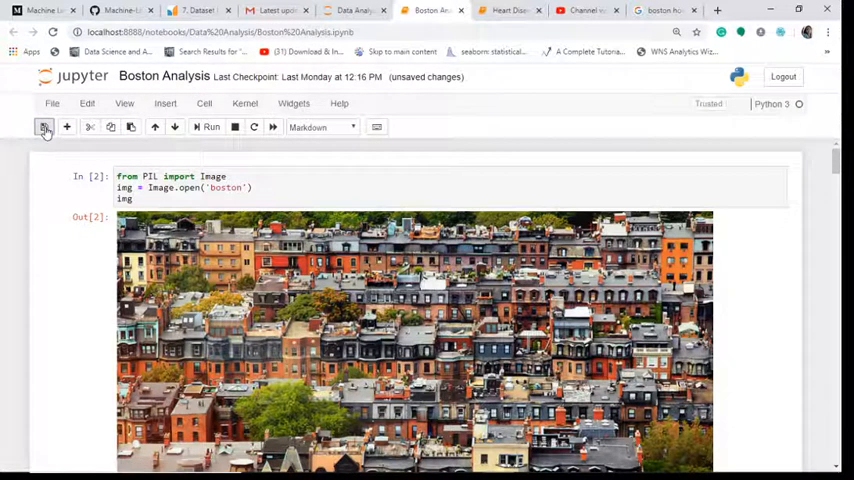
left_click(44, 128)
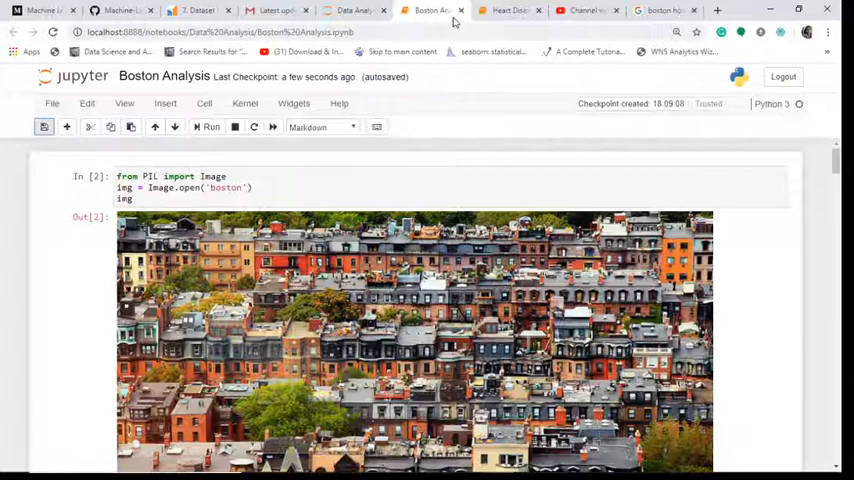
Upload the iris image into the Data Analysis folder under the name iris.jpg.
left_click(356, 12)
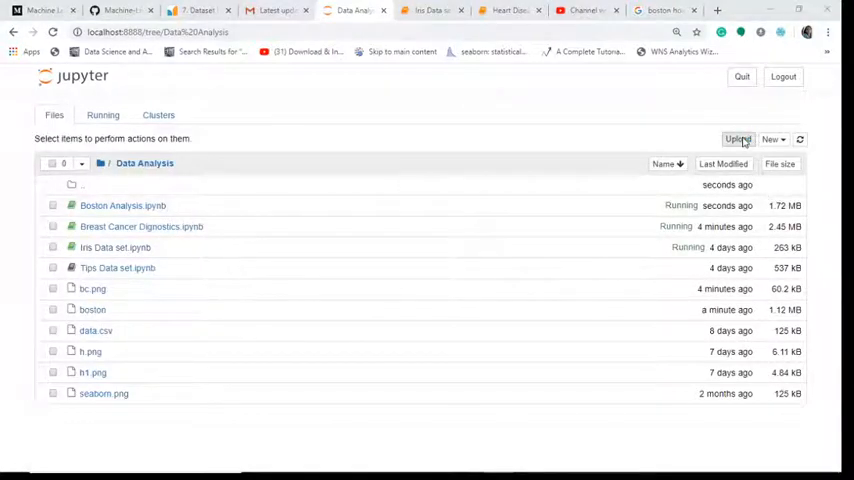
left_click(738, 140)
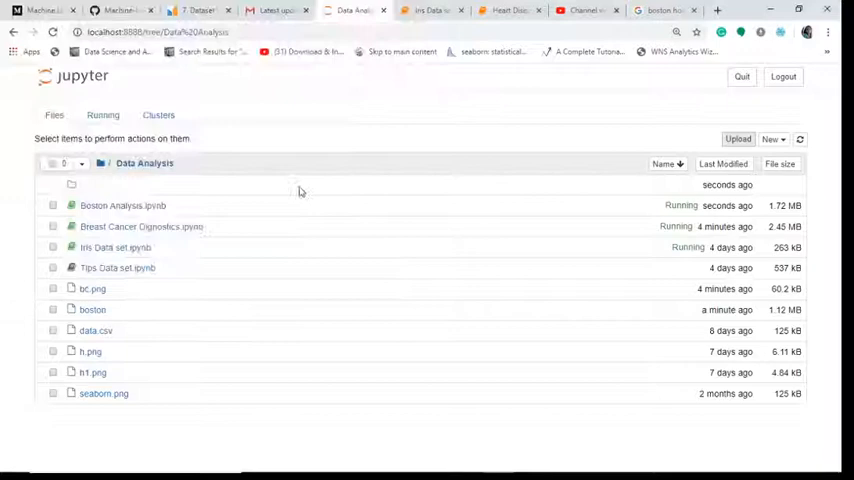
left_click(738, 140)
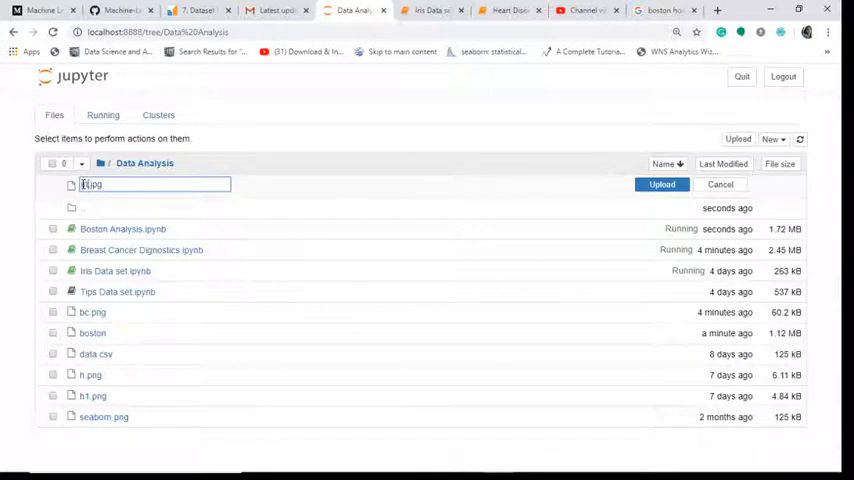
type("iris.jpg")
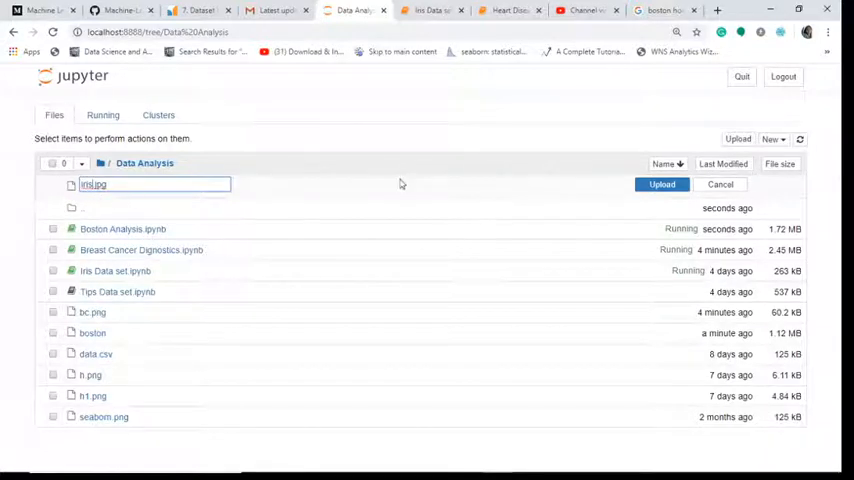
left_click(662, 184)
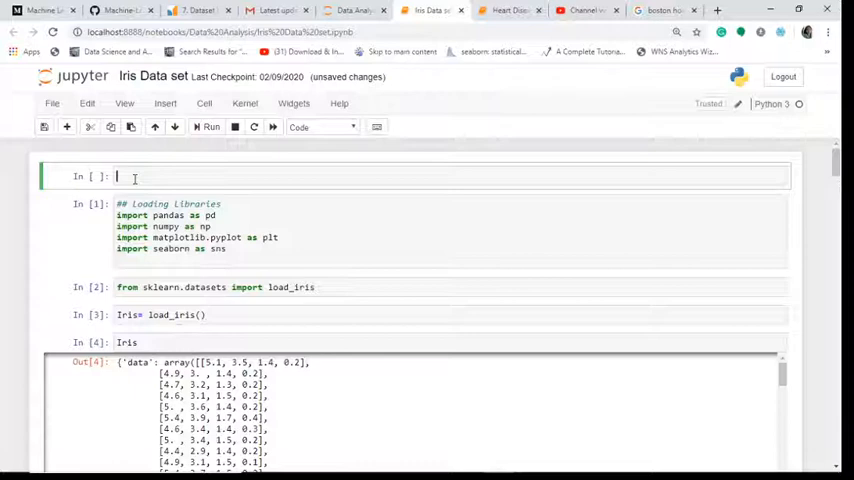
Write the top cell: from PIL import Image, img = Image.open('iris.jpg'), img.
type("from")
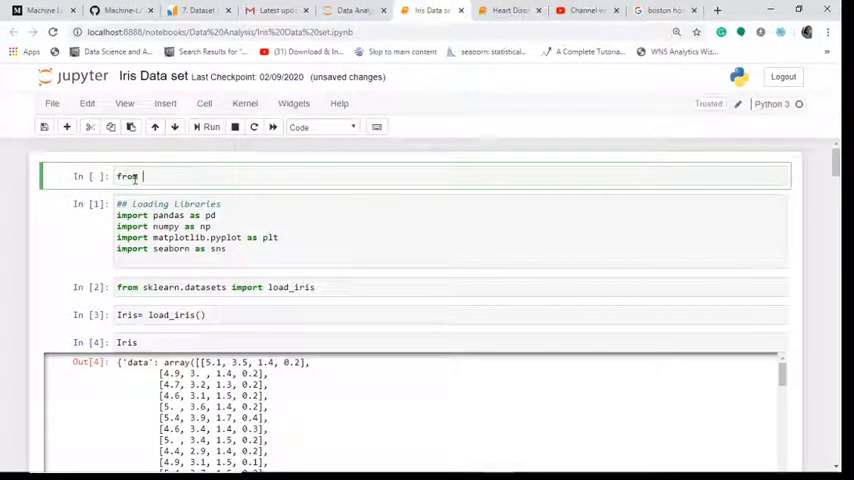
type("PIL")
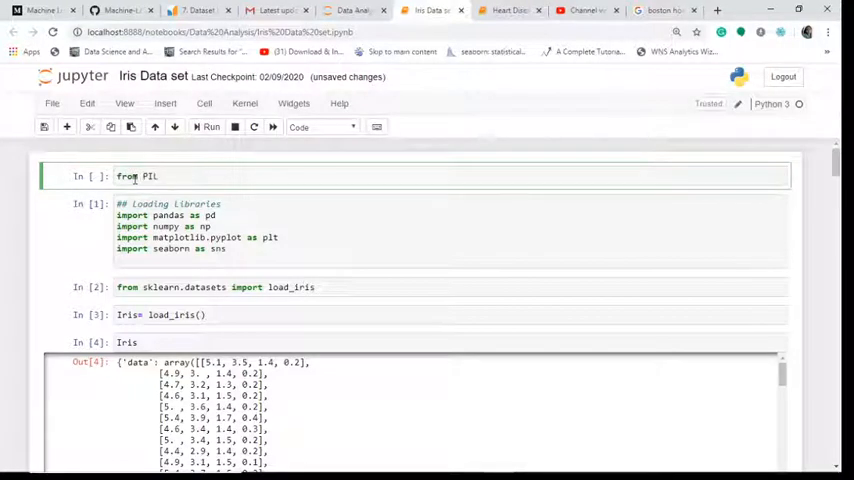
type("import")
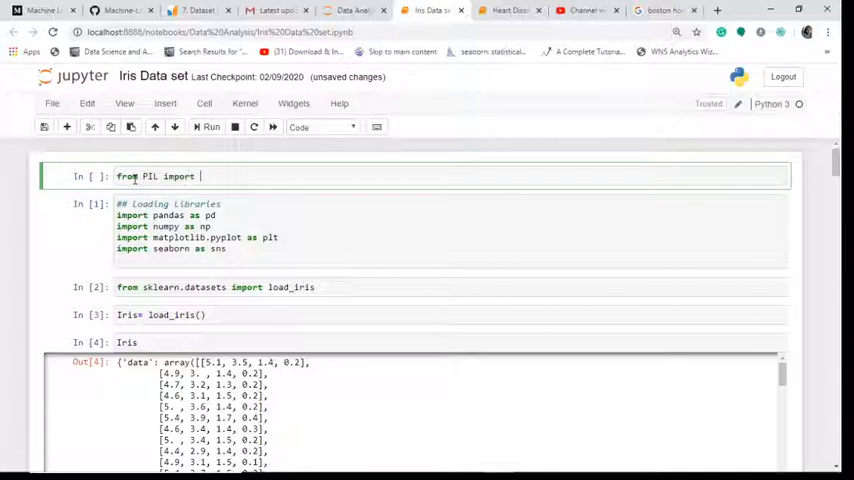
type("Imag")
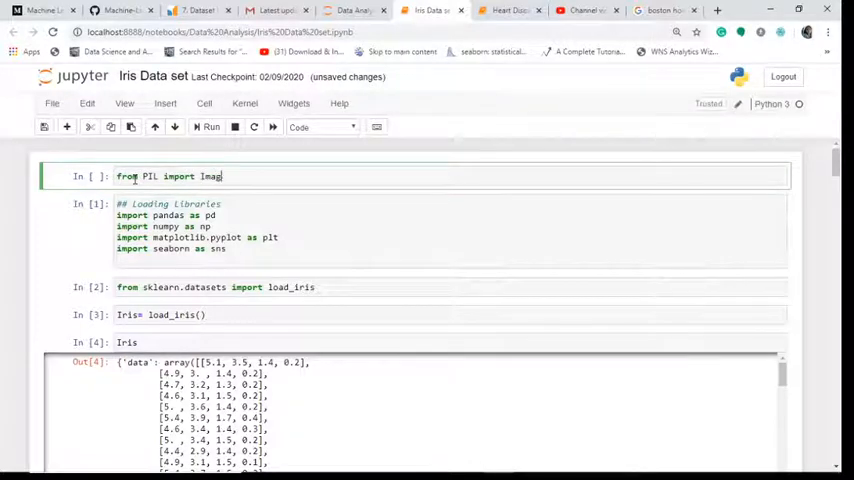
type("img")
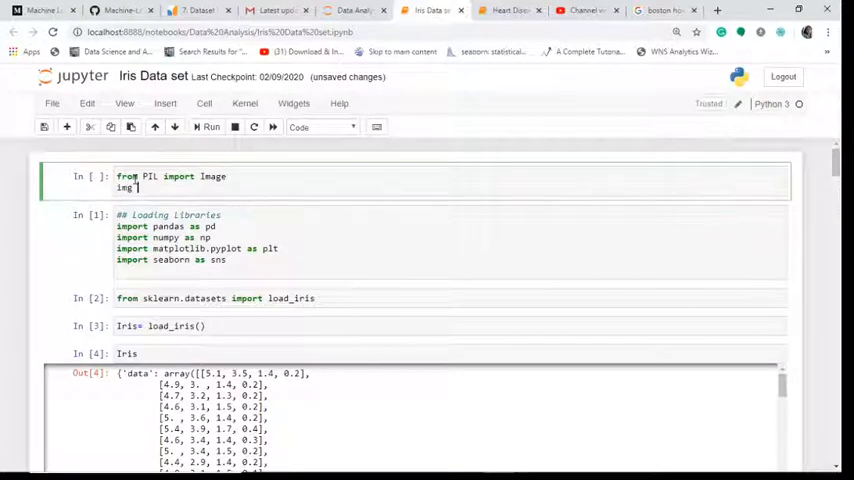
type("=")
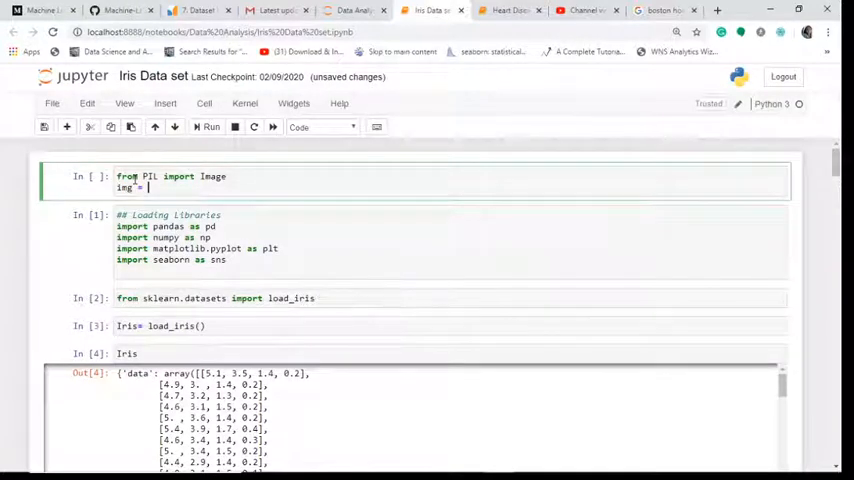
type("Image")
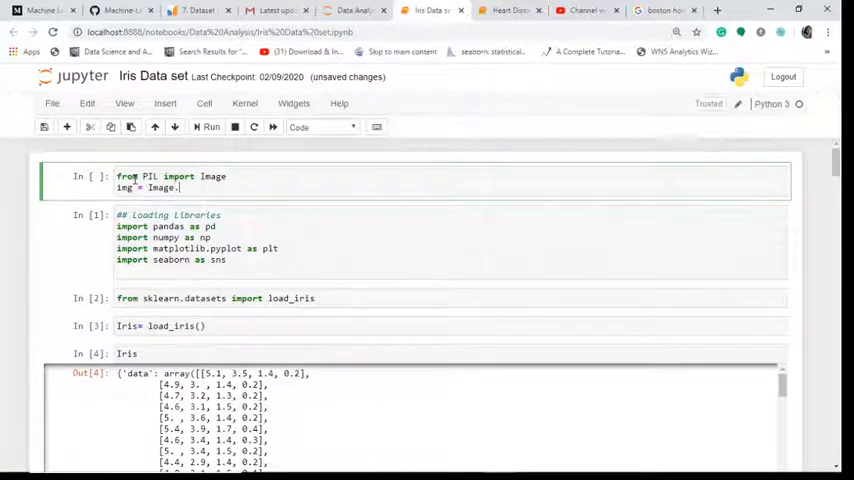
type(".open('')")
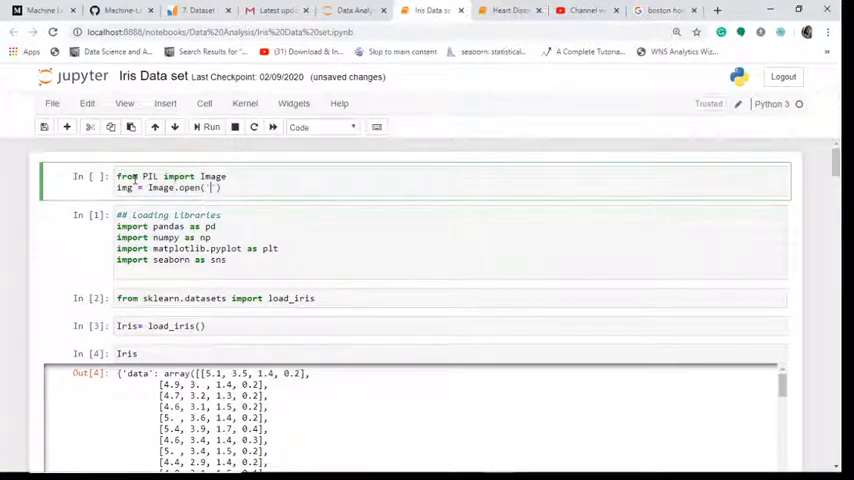
type("iris")
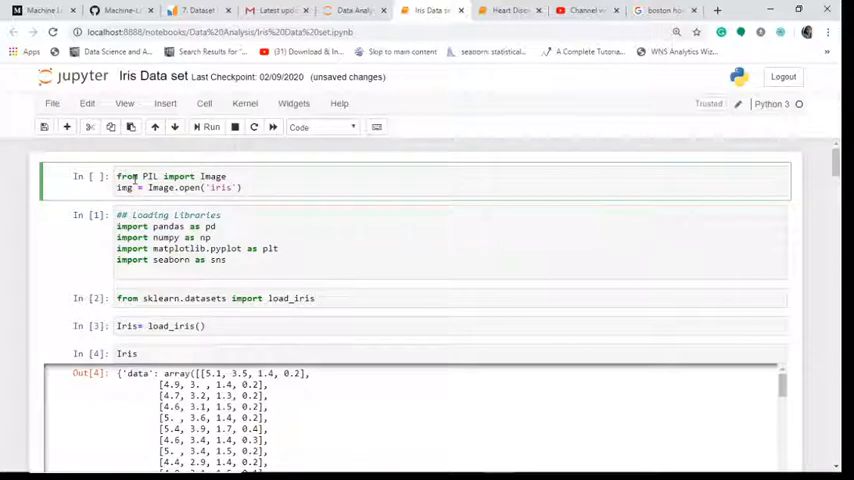
type(".jpg")
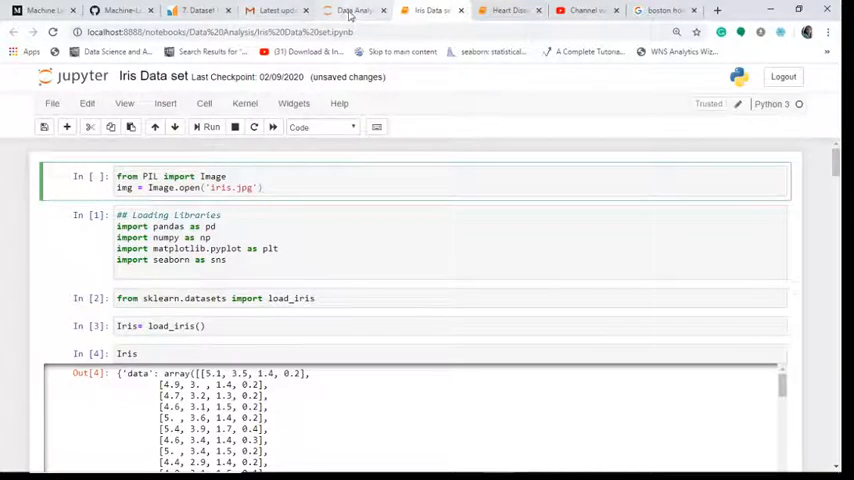
Run the cell to show the three iris photos and save the Iris notebook.
left_click(356, 10)
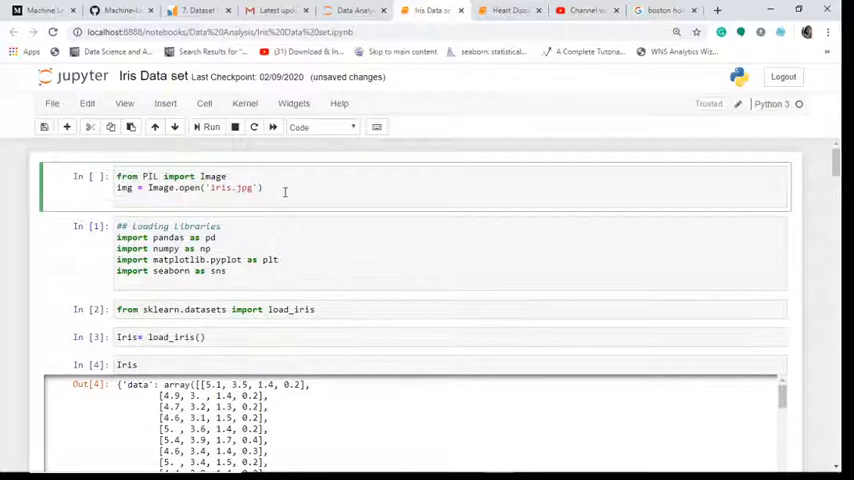
left_click(210, 128)
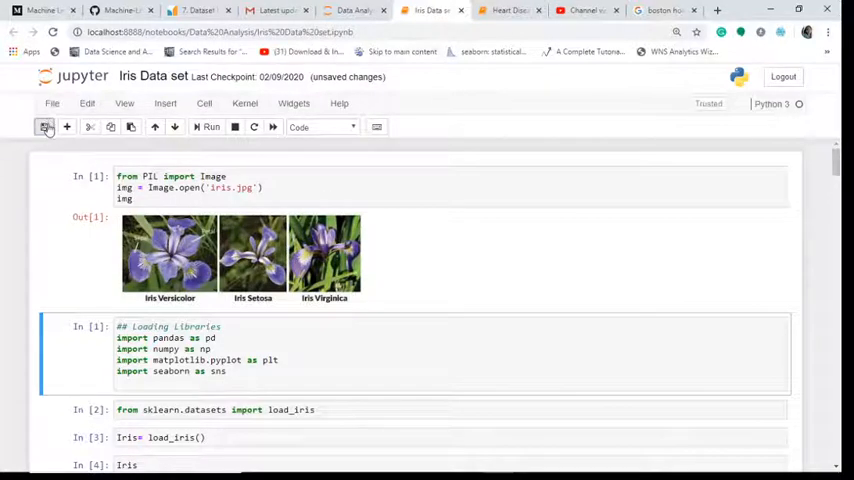
left_click(44, 128)
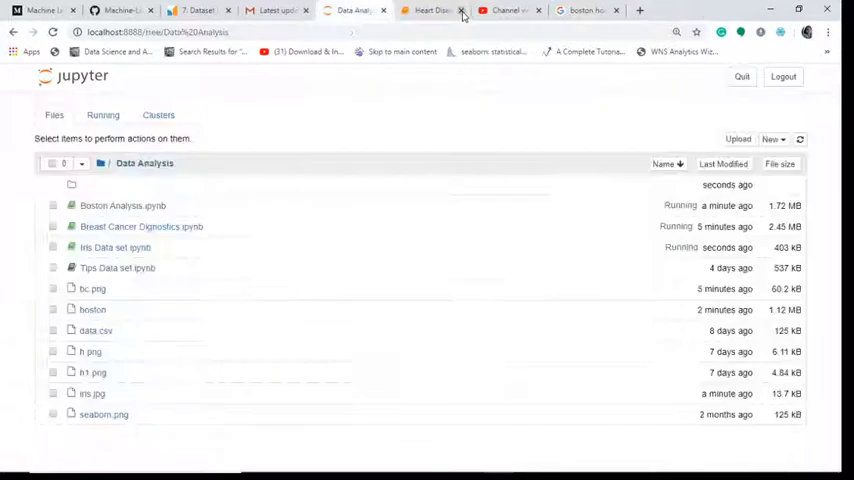
mouse_move(356, 10)
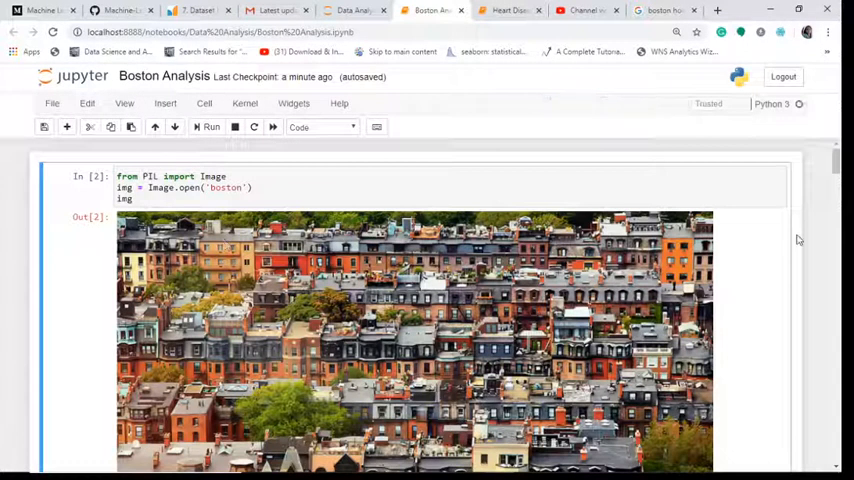
Scroll through the Boston image output in the reopened Boston Analysis notebook.
scroll("down", 3)
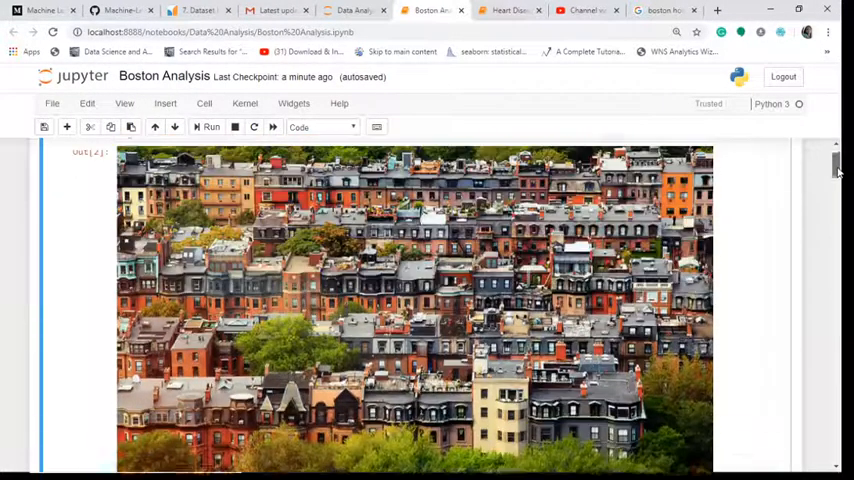
scroll("down", 3)
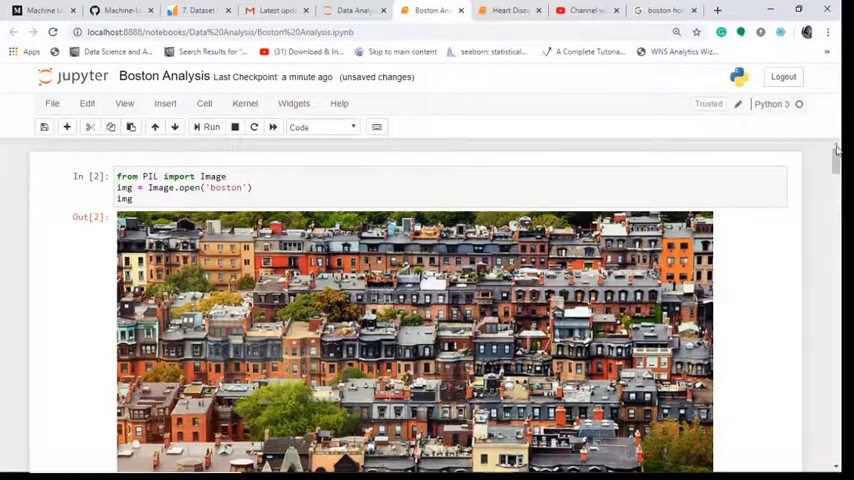
Begin a new cell below the Boston image with img1 = Image.open.
scroll("down", 3)
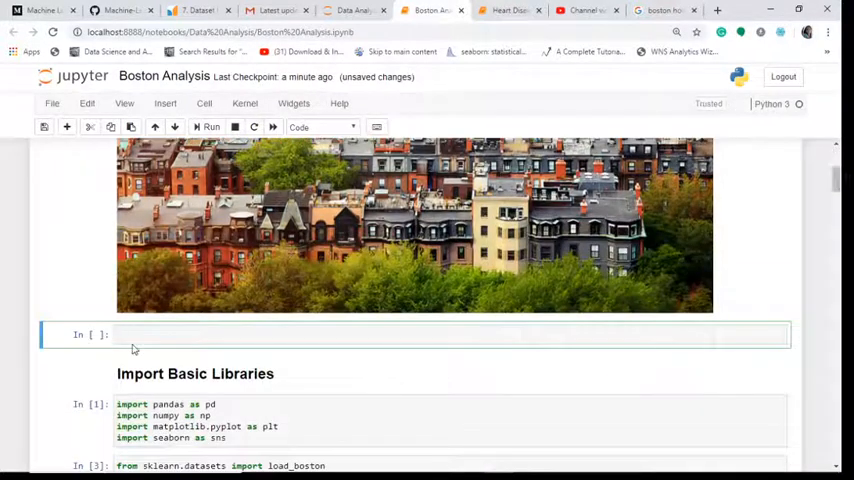
type("i")
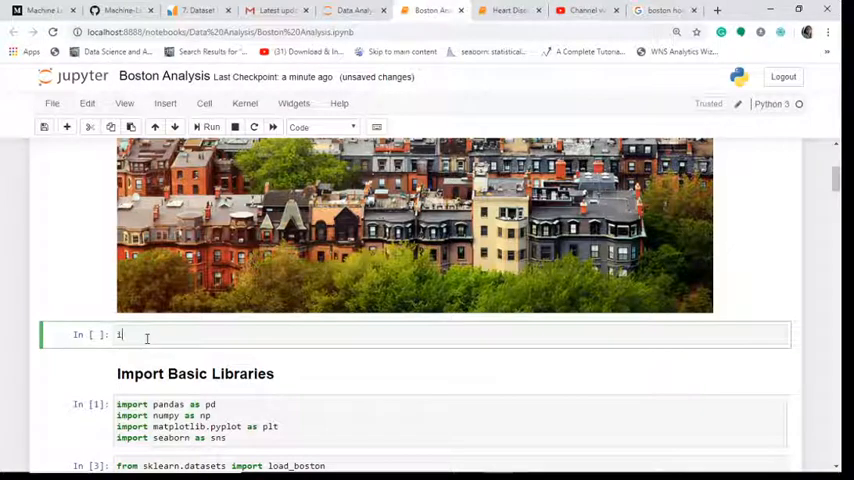
type("mg1 =")
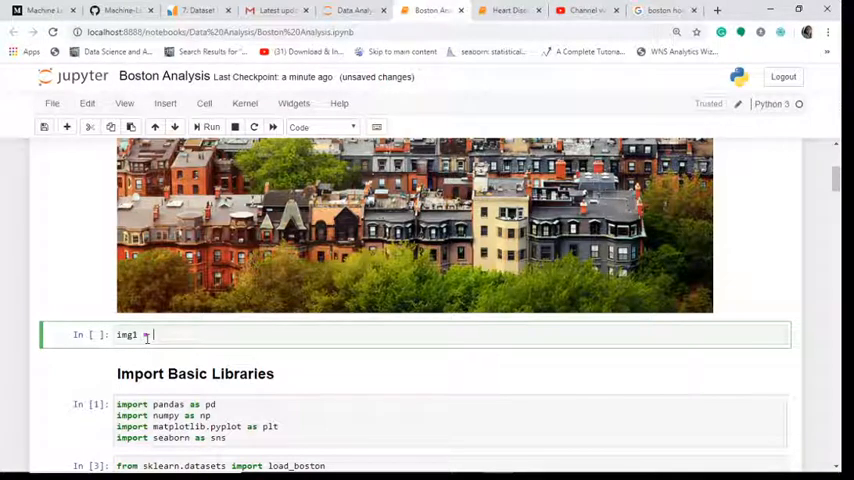
type("img")
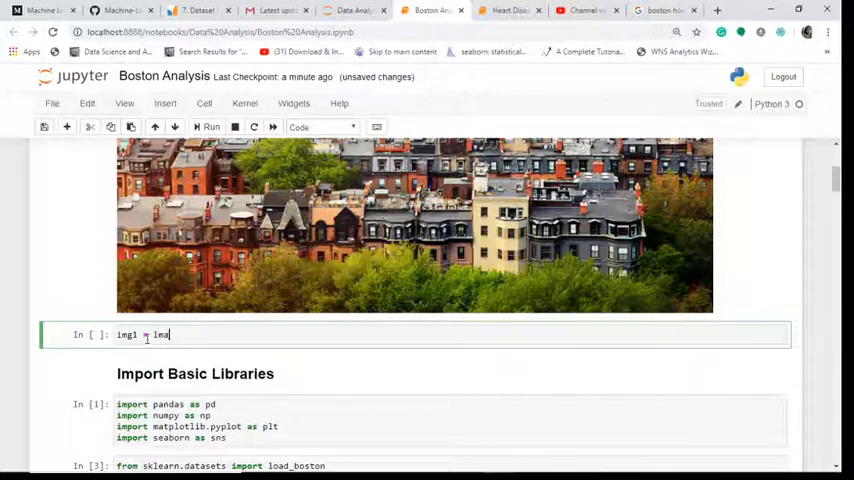
type("ge.open")
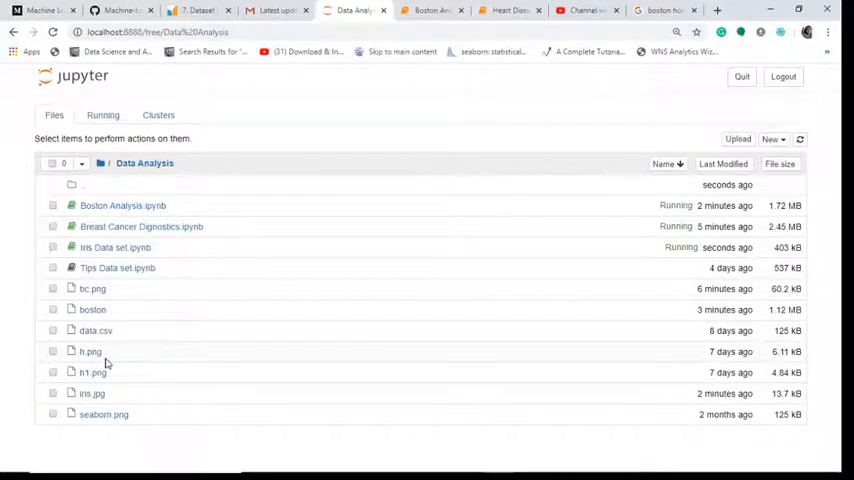
mouse_move(90, 352)
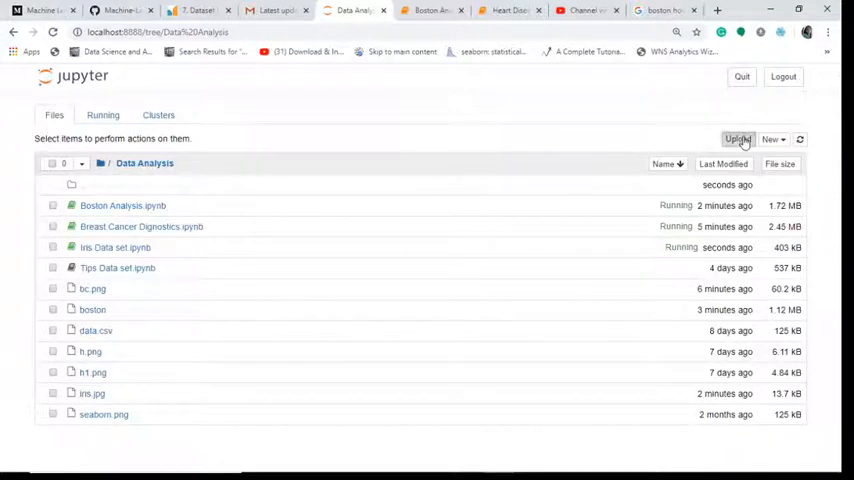
Upload a wine picture into the Data Analysis folder renamed to wine.jpg.
left_click(736, 140)
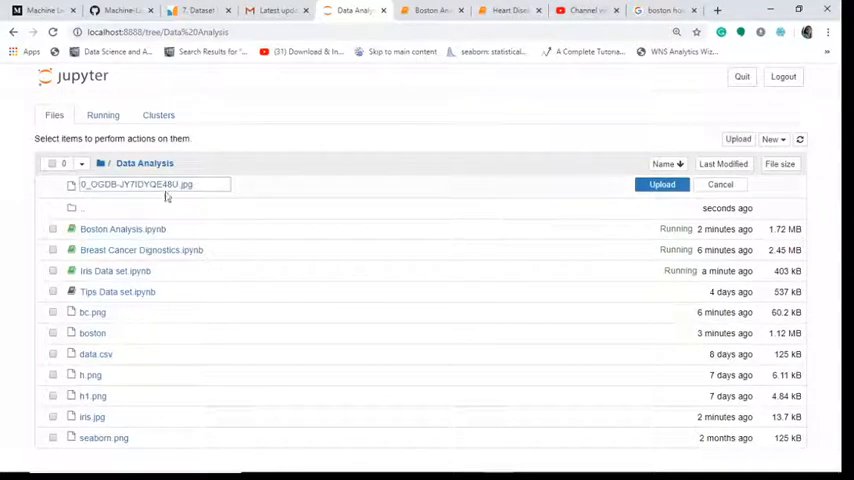
double_click(136, 184)
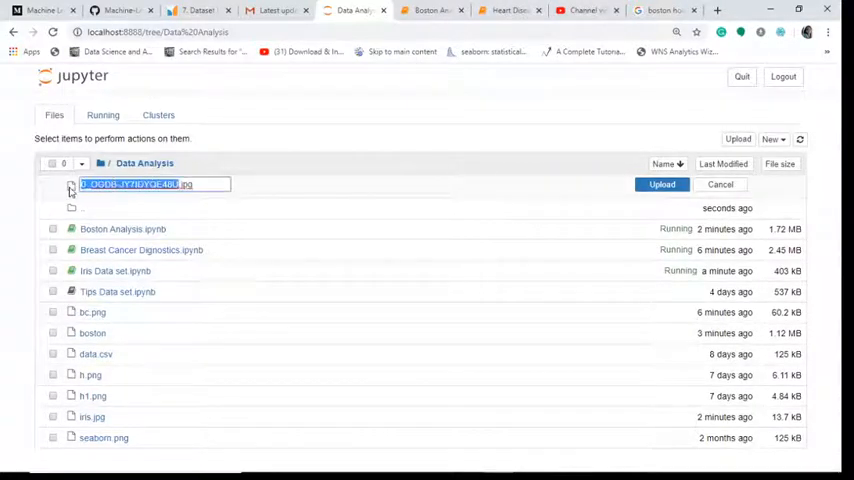
type("wine.jpg")
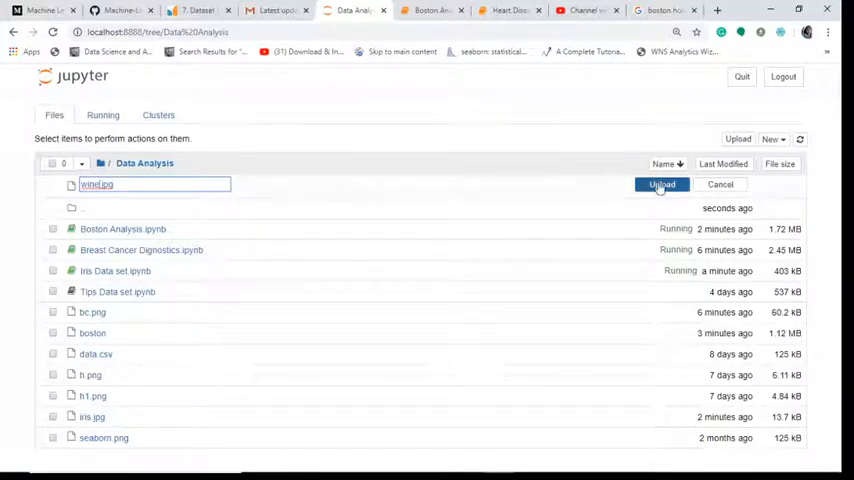
left_click(662, 184)
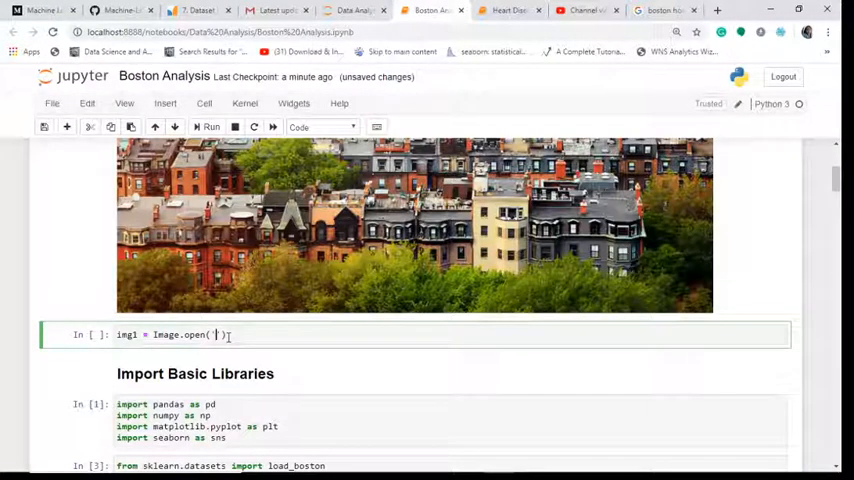
Complete img1 = Image.open('wine.jpg') and display the red-wine glass photo below the Boston image.
type("wine")
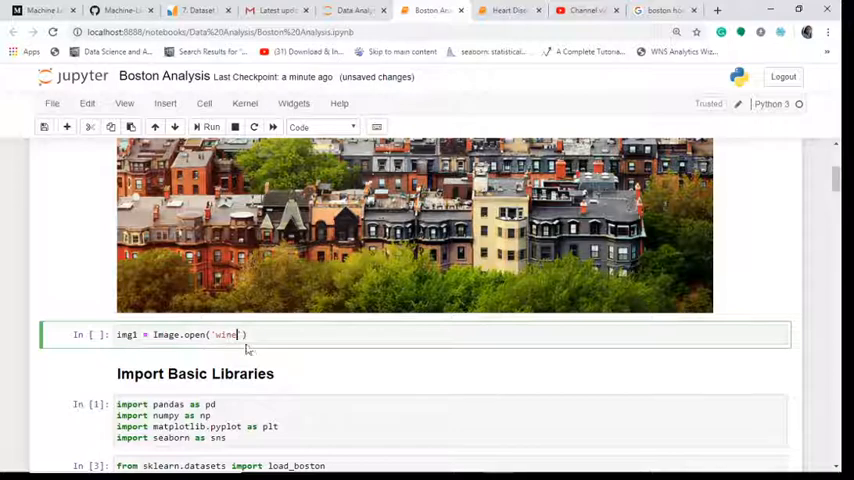
type(".p")
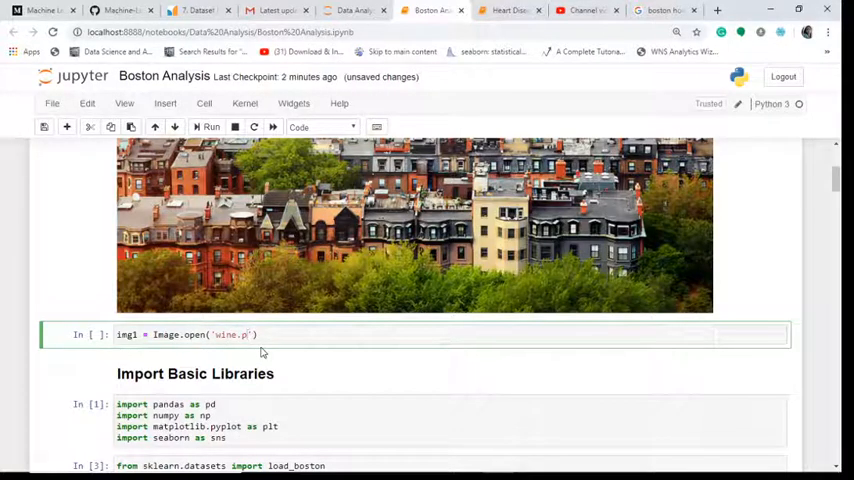
type("jpg")
type("img1")
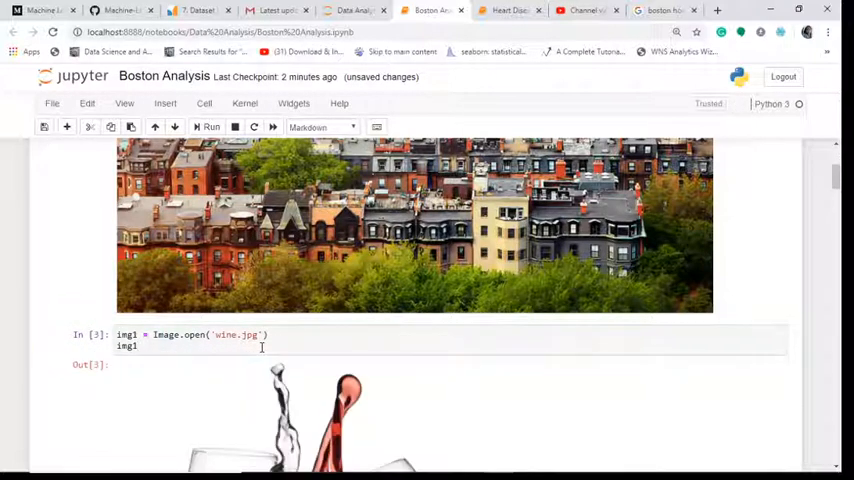
scroll("down", 3)
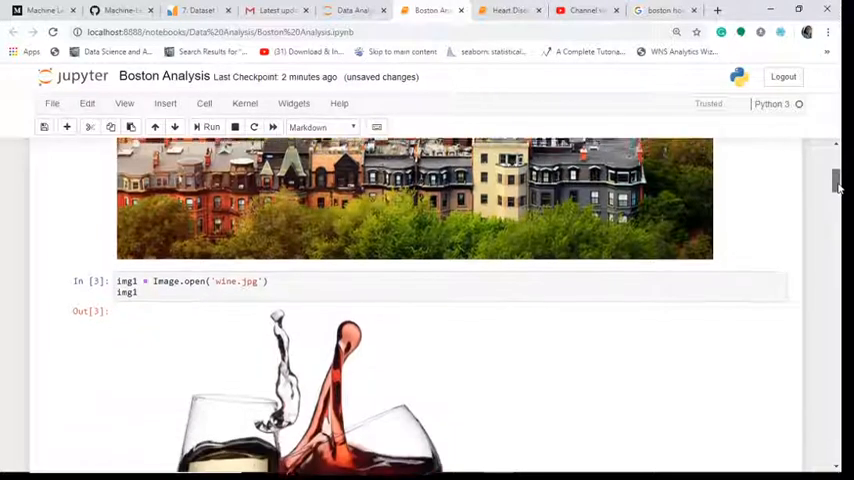
scroll("down", 3)
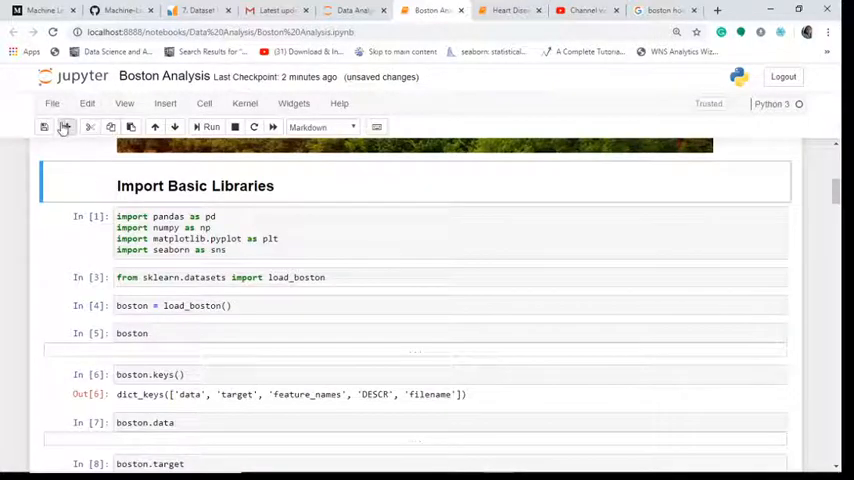
Save Boston Analysis after cutting the wine image cell and scroll back to the Boston image.
left_click(44, 128)
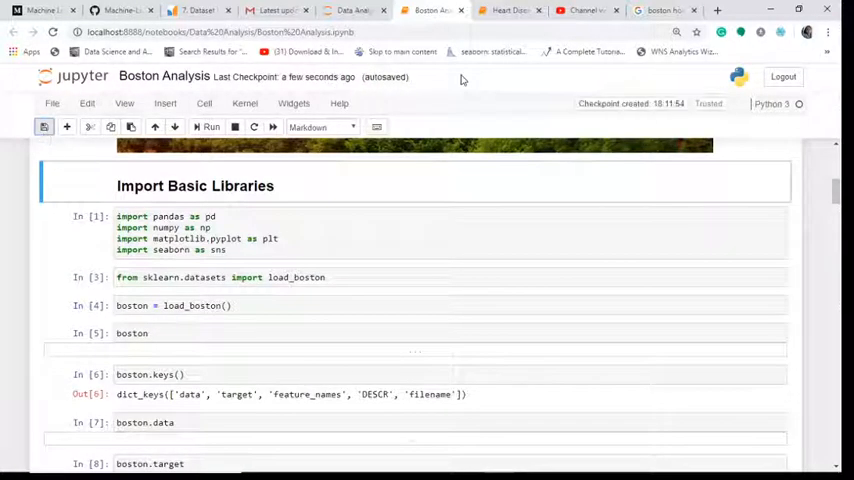
scroll("down", 3)
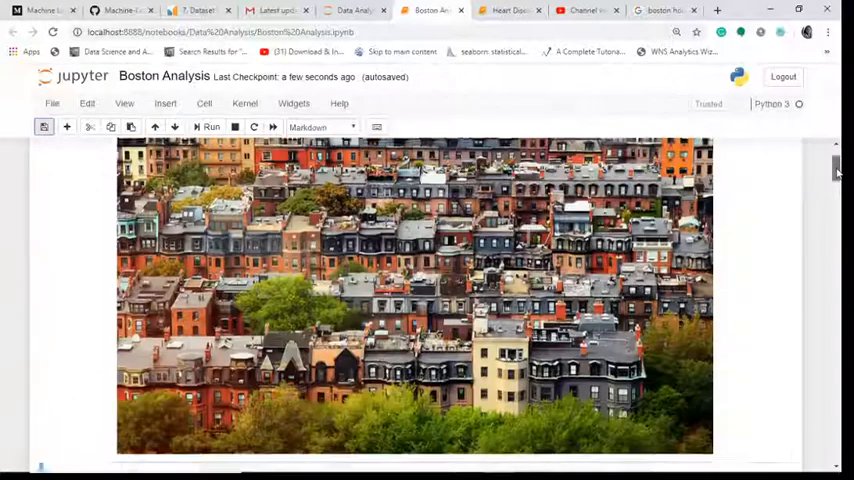